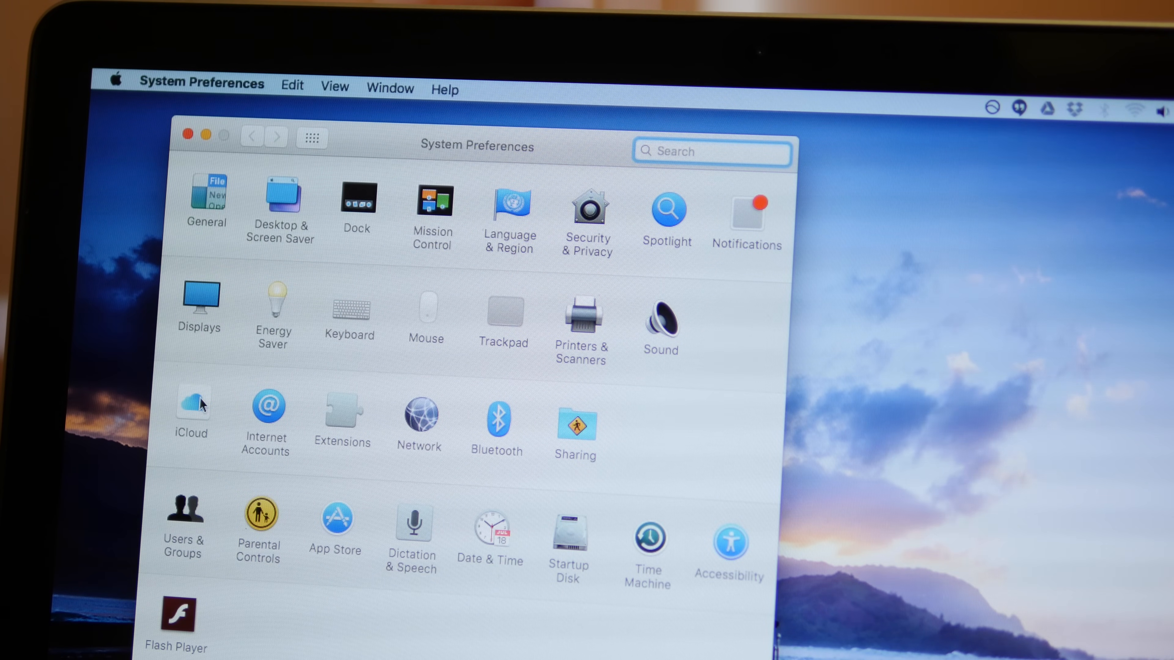
# - Leave System Preferences so only the El Capitan wallpaper remains on the desktop
pyautogui.click(191, 397)
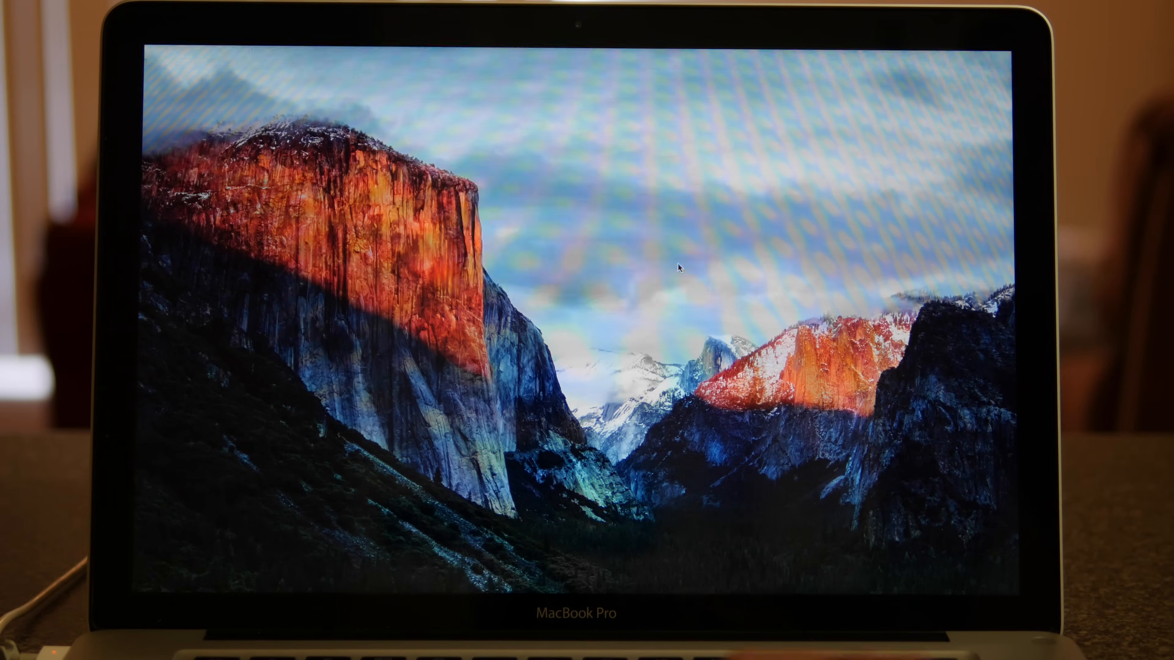
# - Hold Command+R during boot until the OS X Utilities window appears
pyautogui.press('cmd+r')
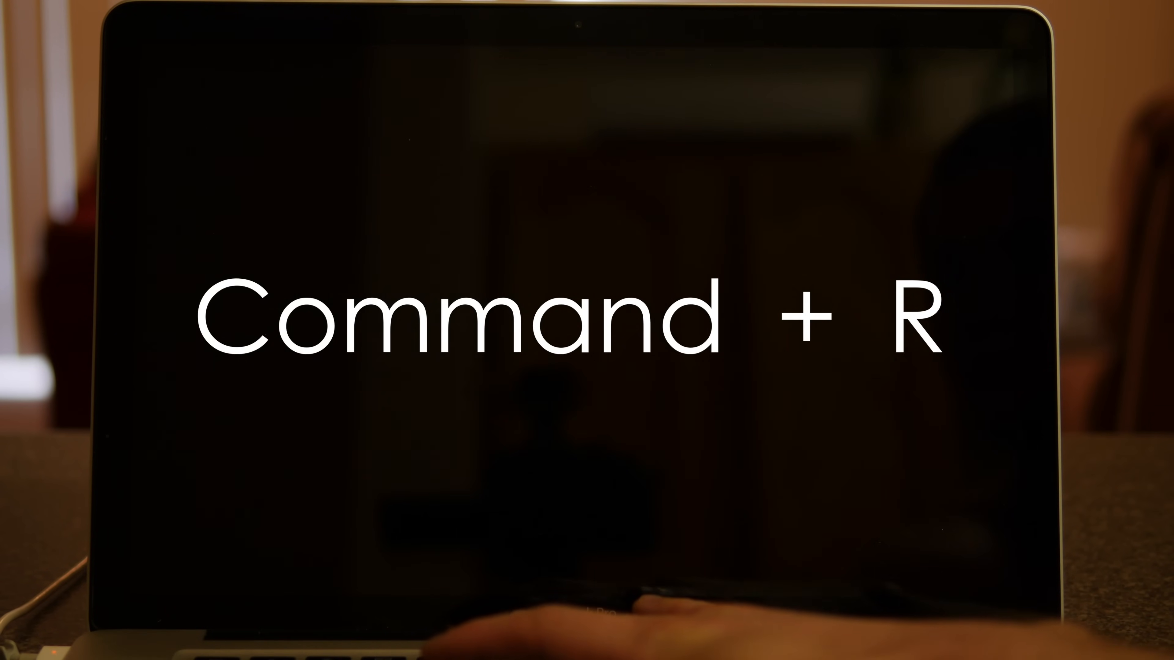
pyautogui.press('cmd+r')
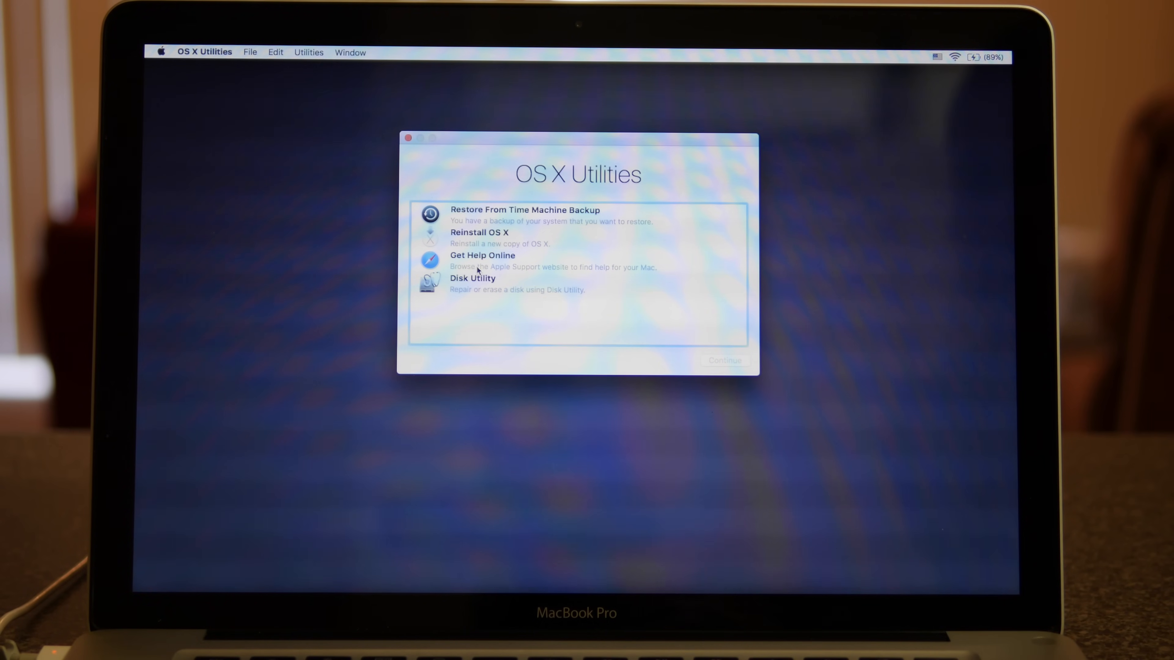
# - Erase the SSD volume as OS X Extended (Journaled), keeping the name SSD, and return to OS X Utilities
pyautogui.click(473, 284)
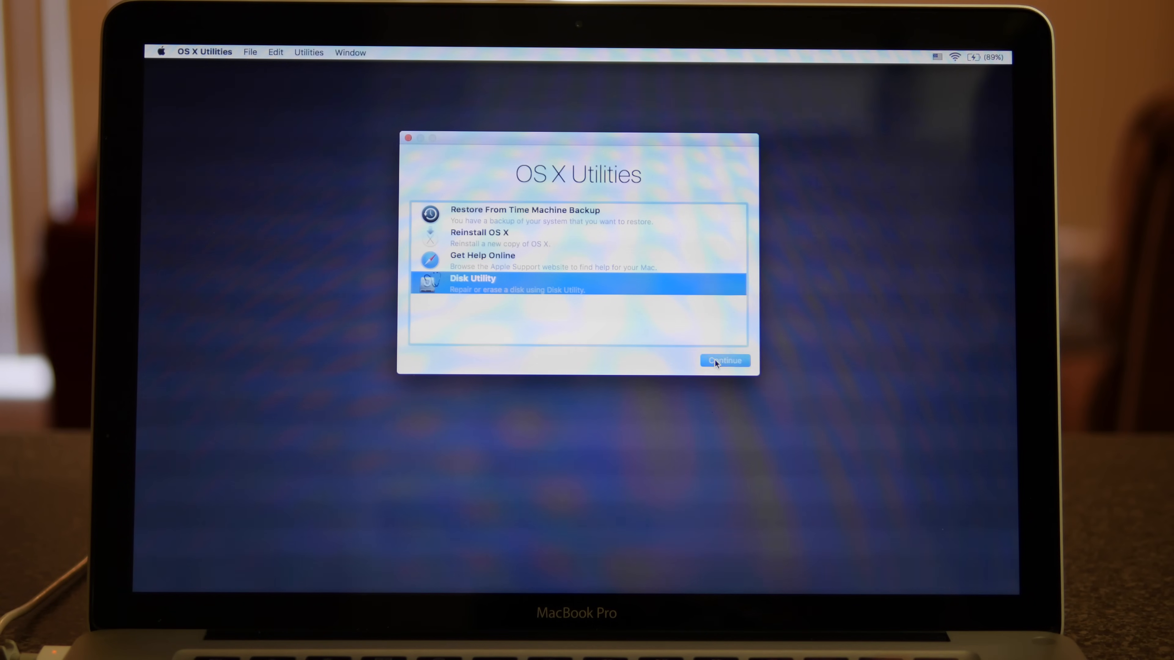
pyautogui.click(724, 360)
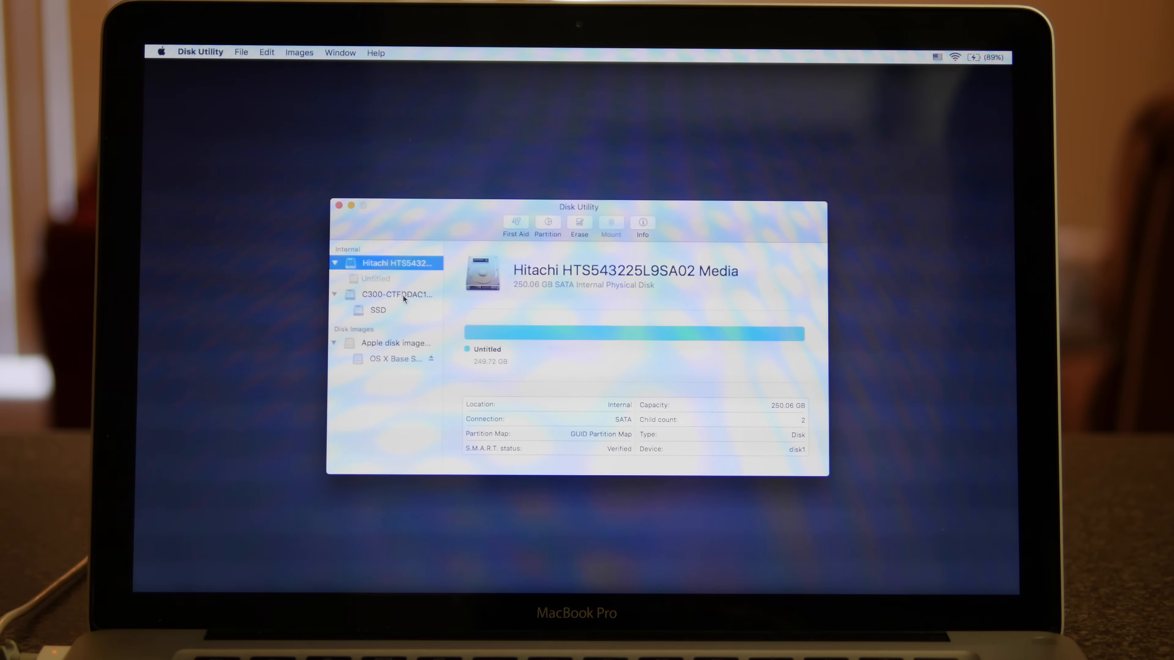
pyautogui.click(377, 310)
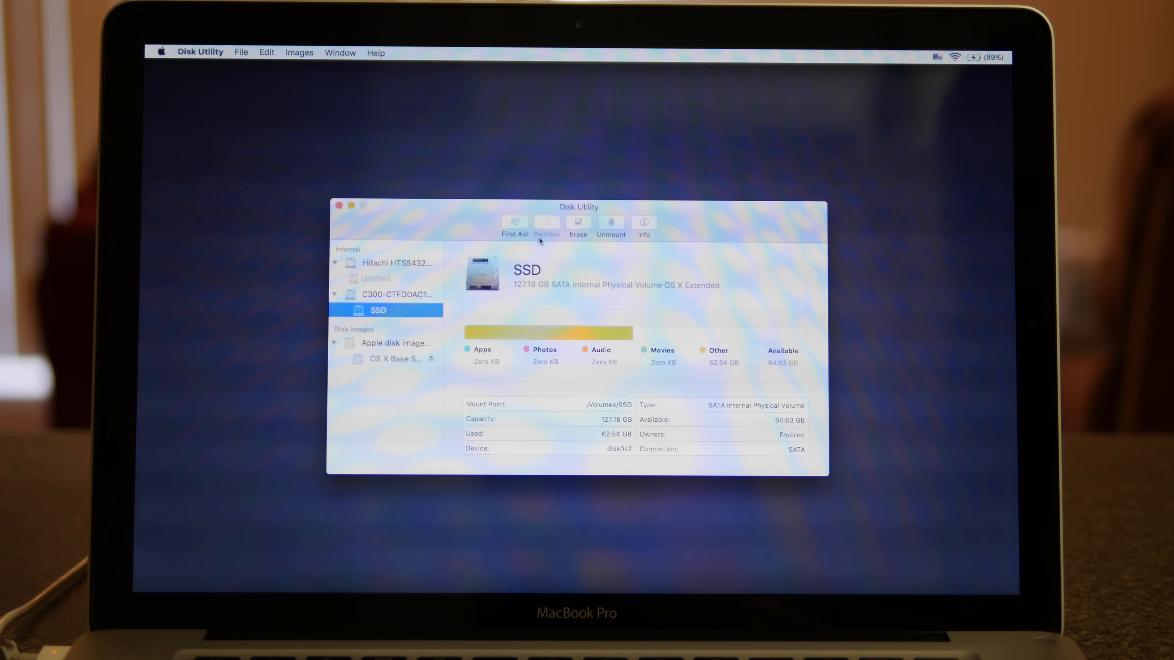
pyautogui.click(577, 223)
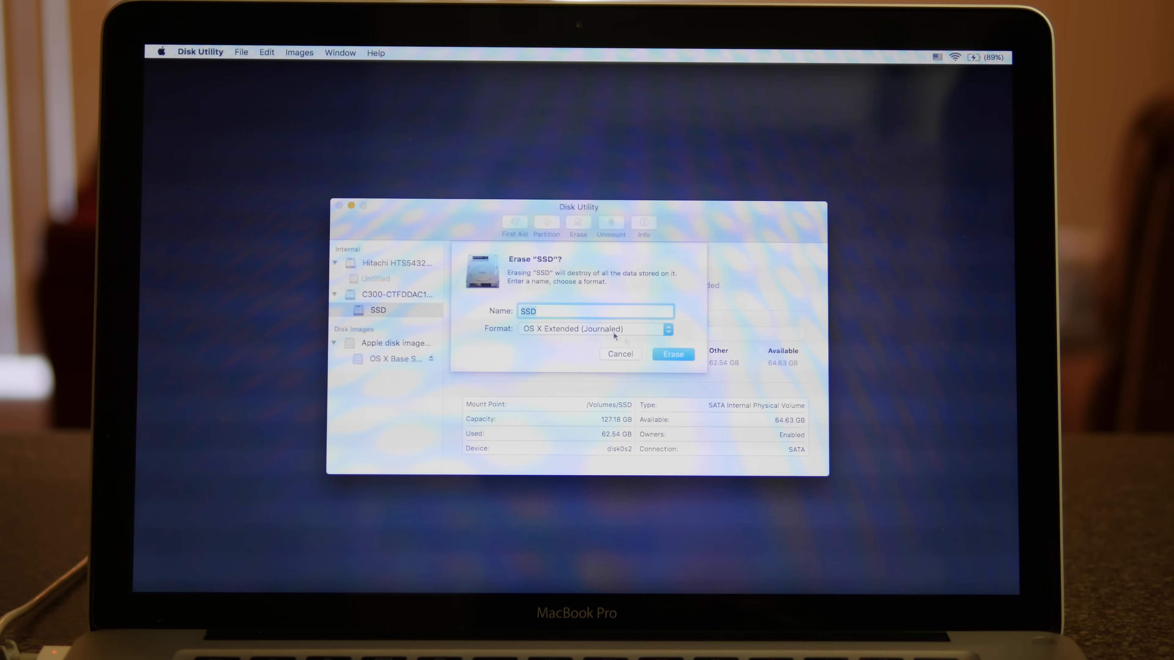
pyautogui.click(672, 354)
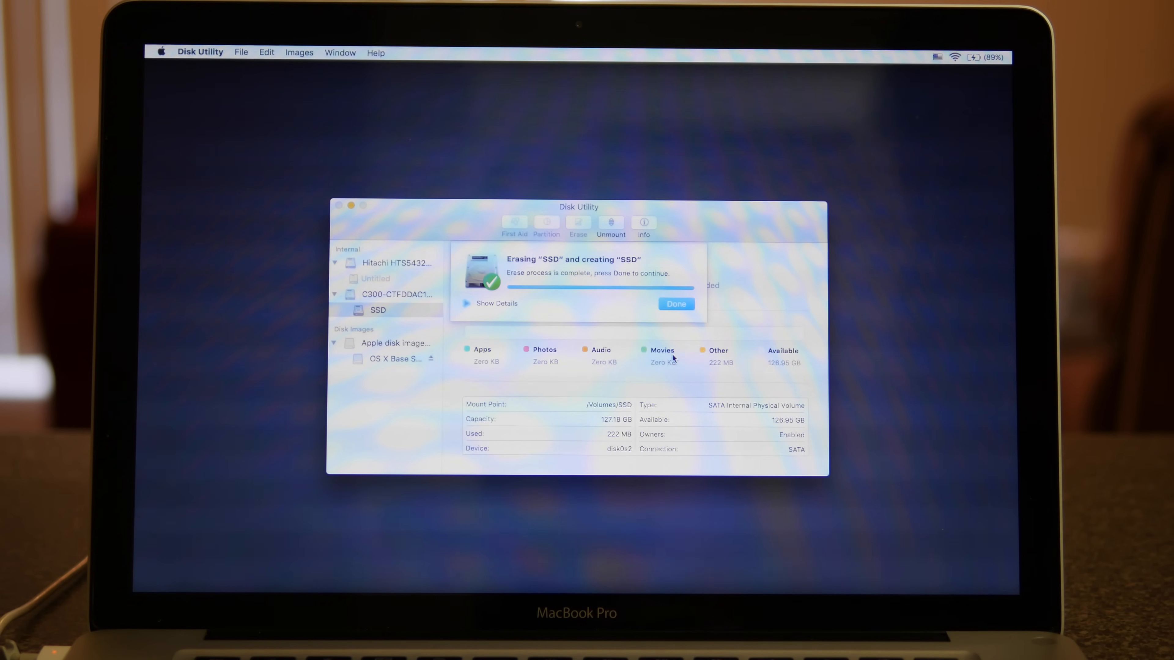
pyautogui.click(675, 303)
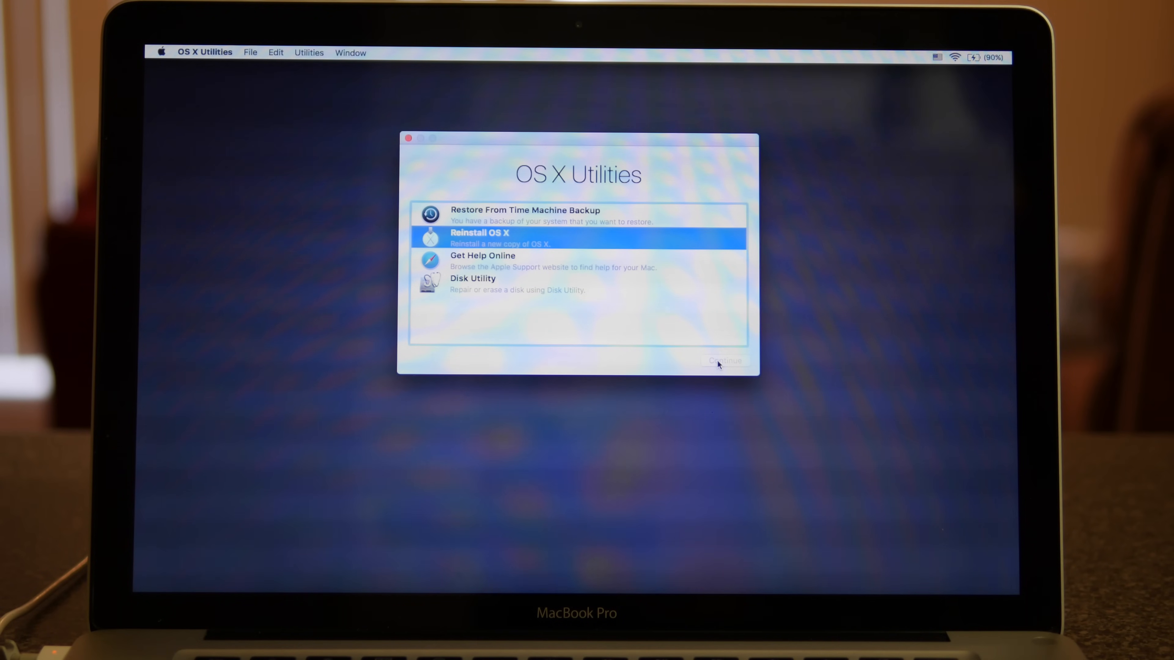
# - Continue through the installer, confirm eligibility with Apple, and install El Capitan onto the SSD
pyautogui.click(723, 361)
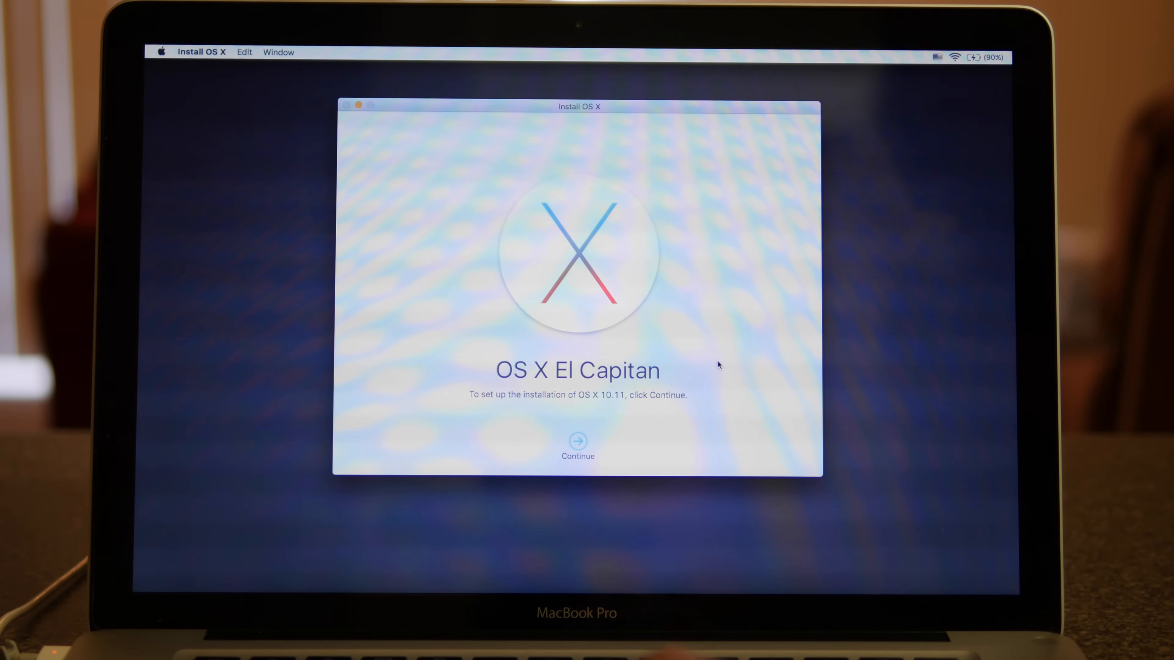
pyautogui.click(576, 449)
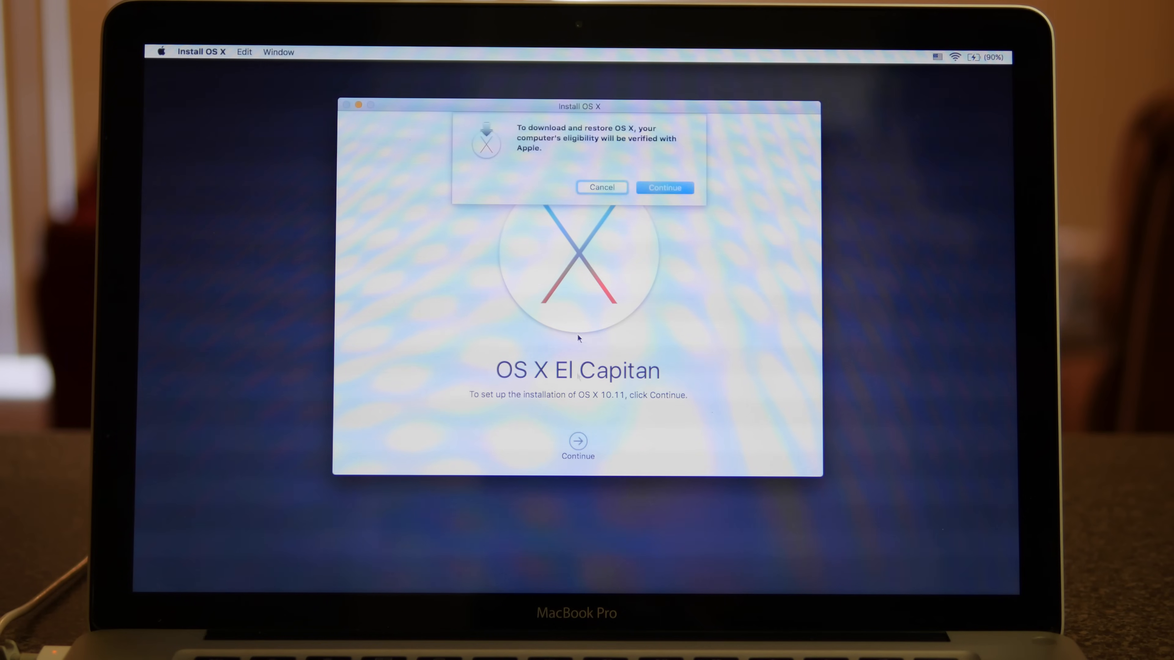
pyautogui.click(663, 187)
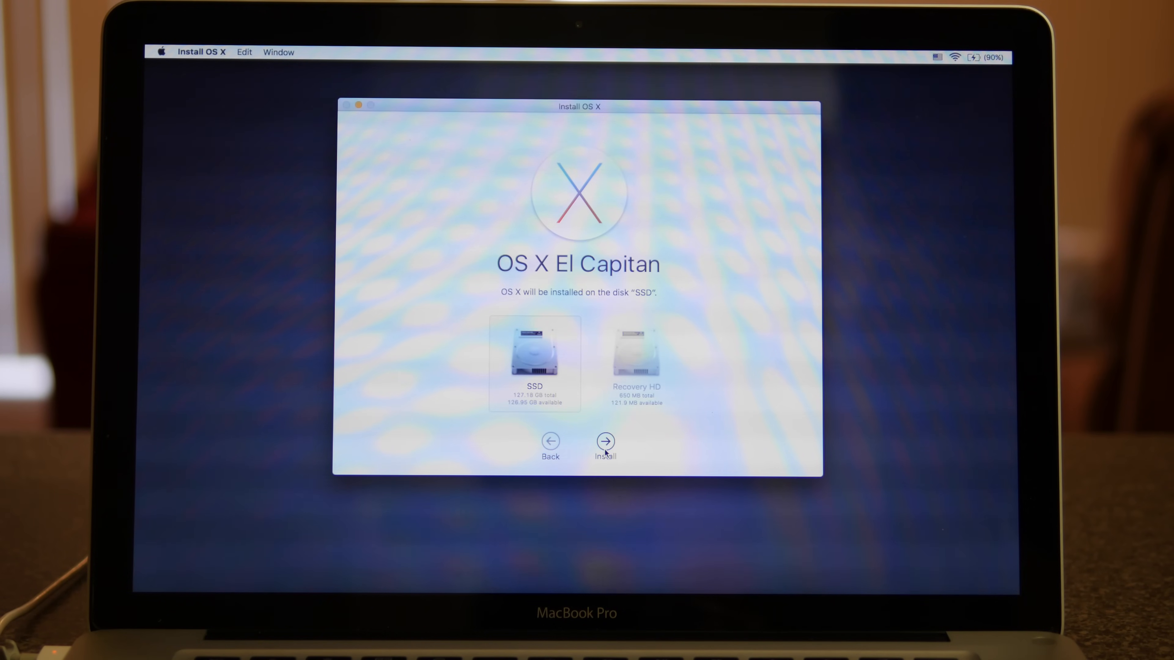
pyautogui.click(604, 440)
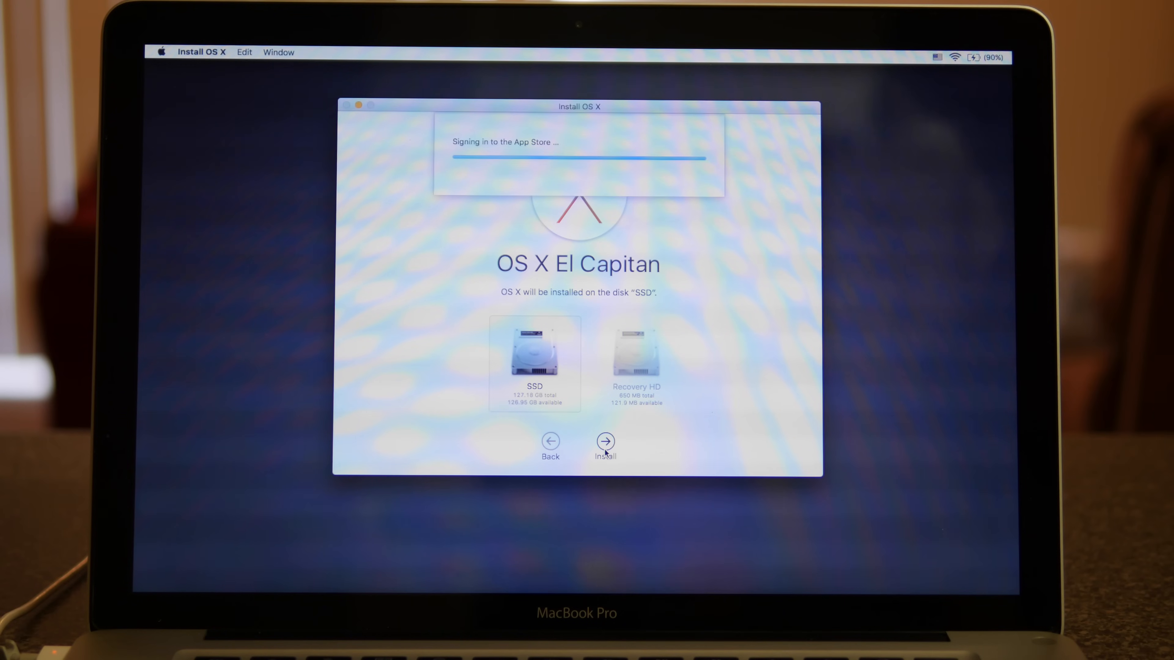
pyautogui.click(605, 441)
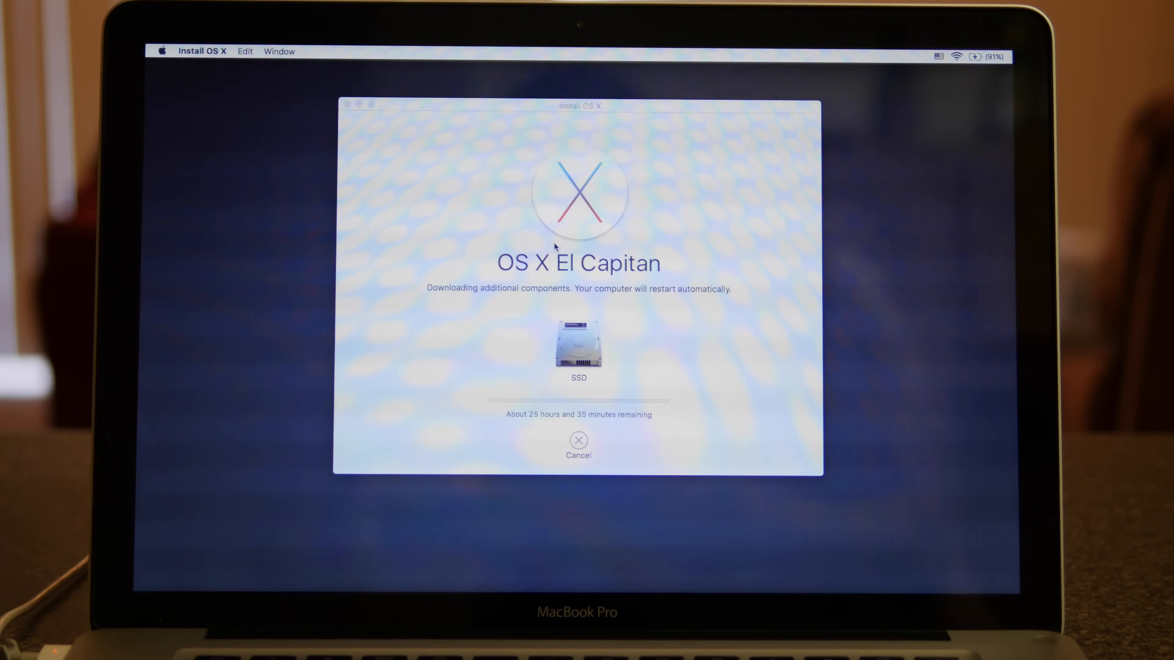